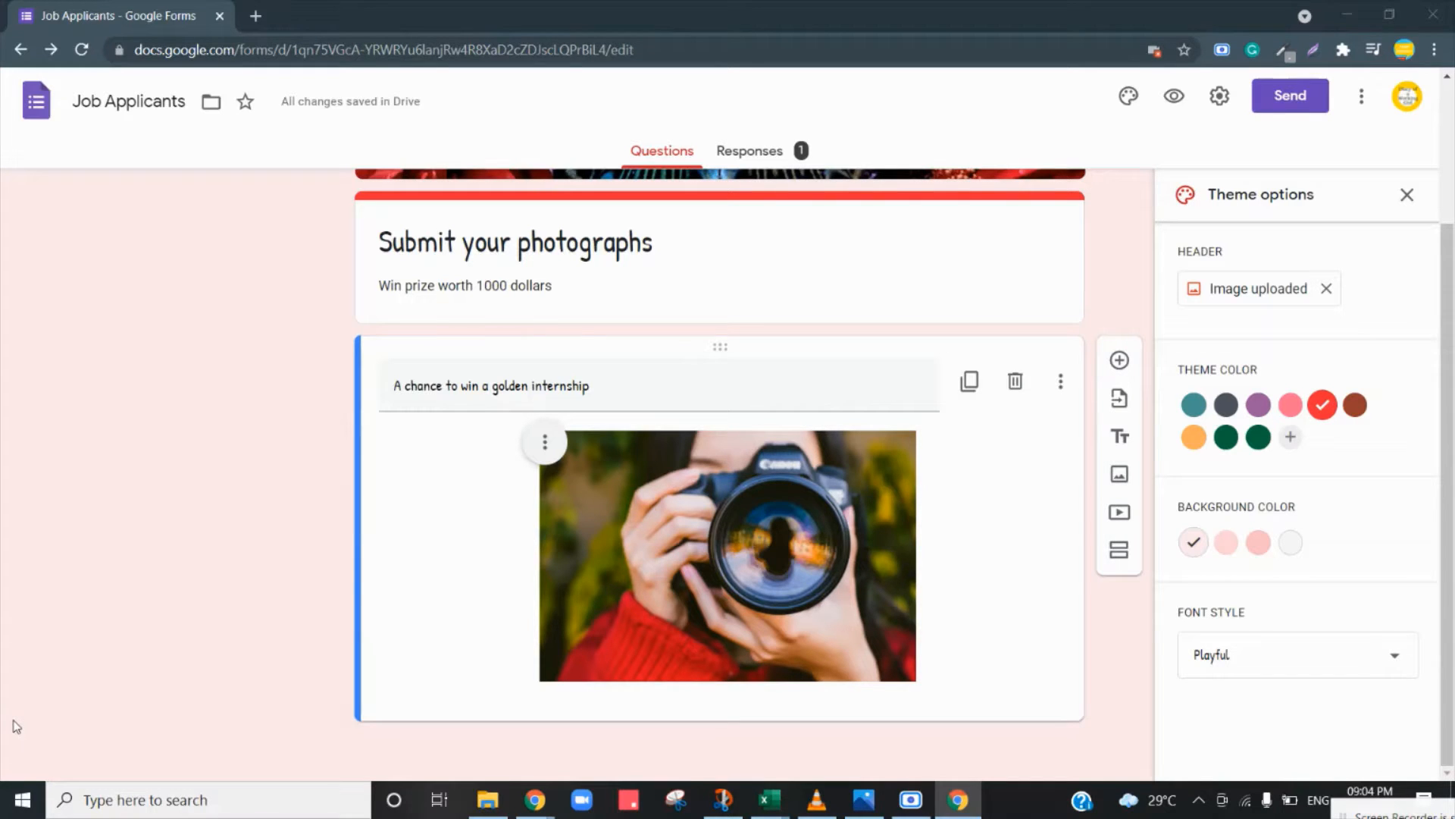
# Add a question below the camera photo item titled 'Upload your photographs'.
pyautogui.scroll(3)
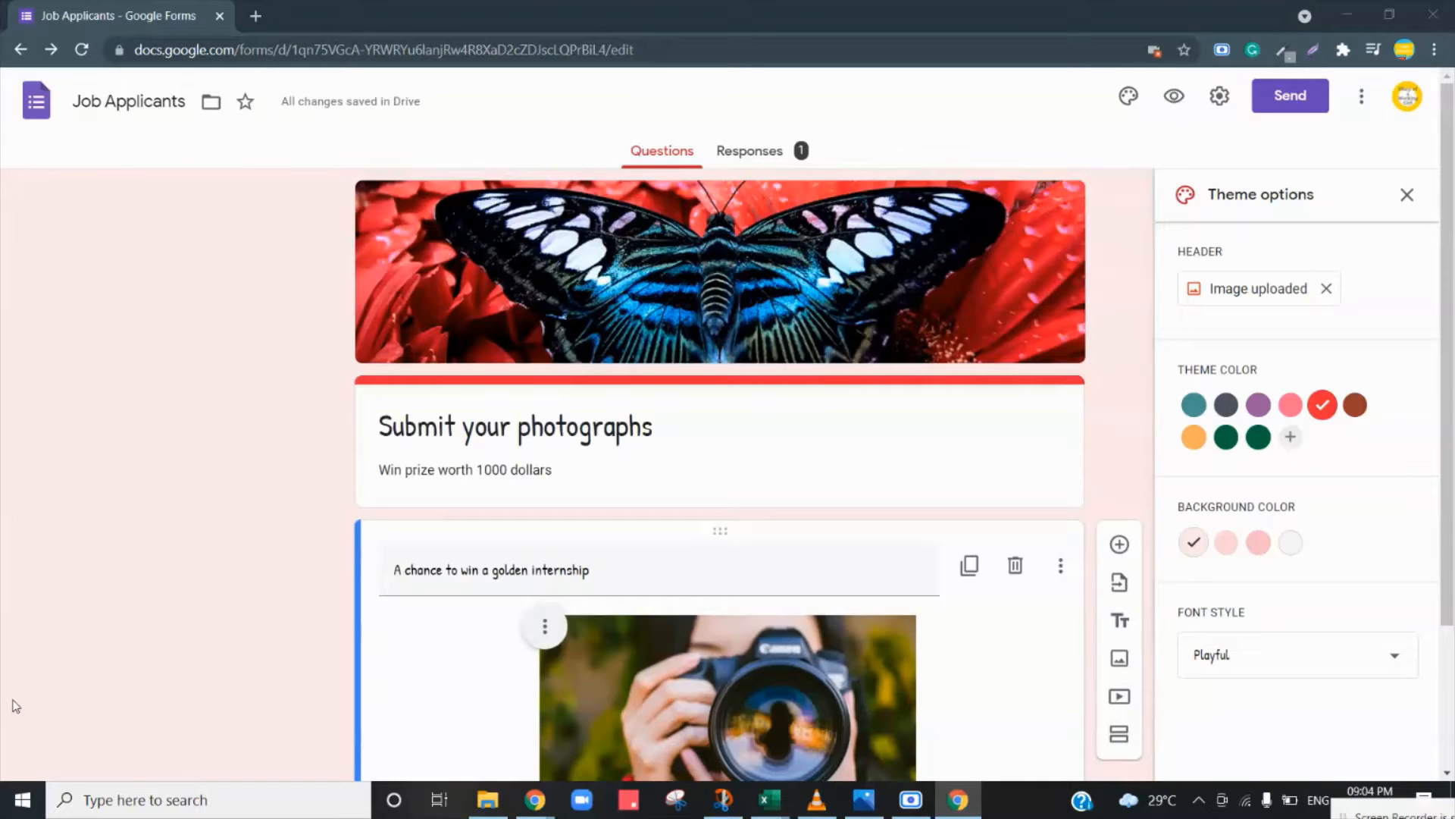
pyautogui.scroll(-3)
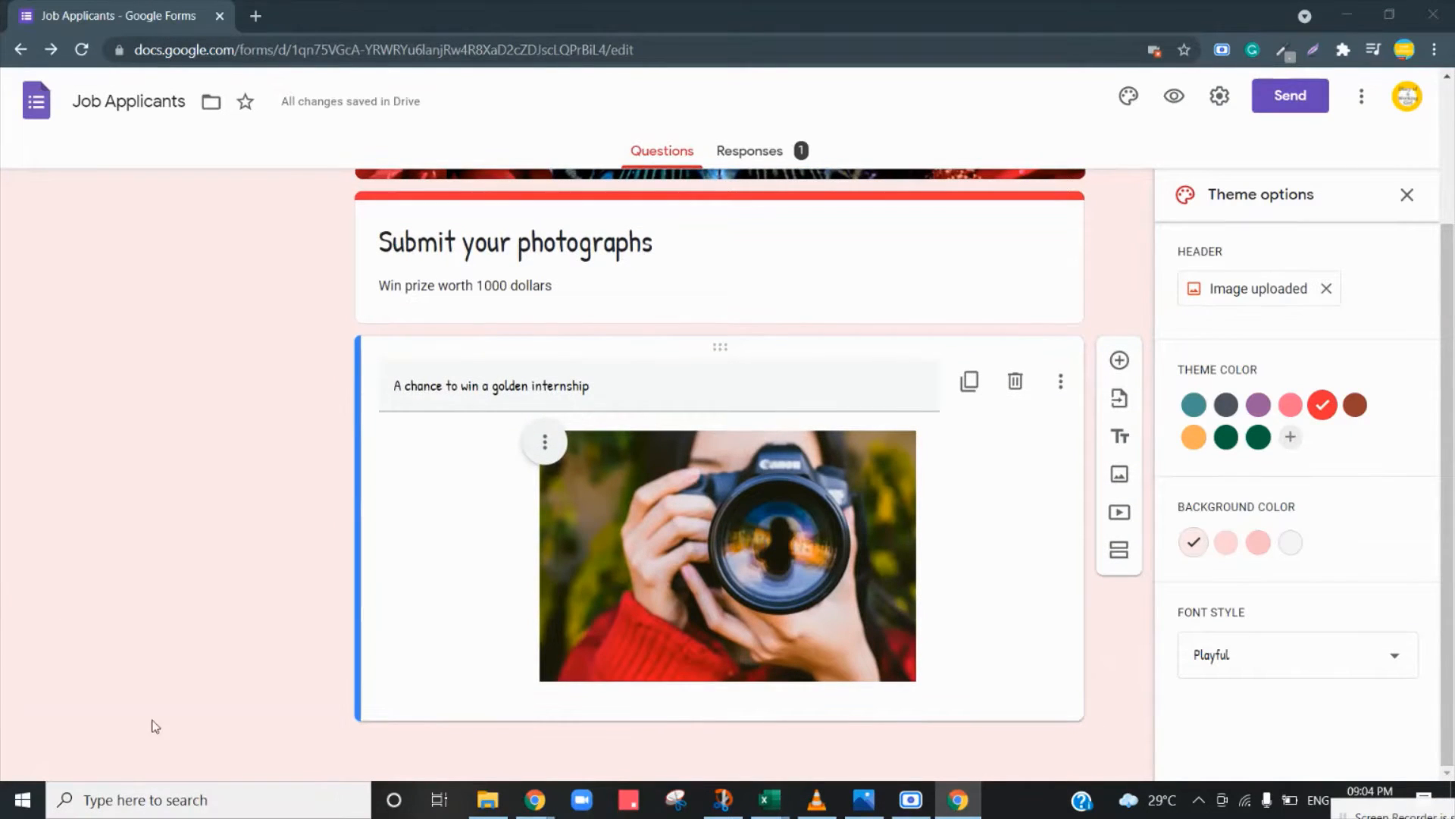
pyautogui.moveTo(1067, 545)
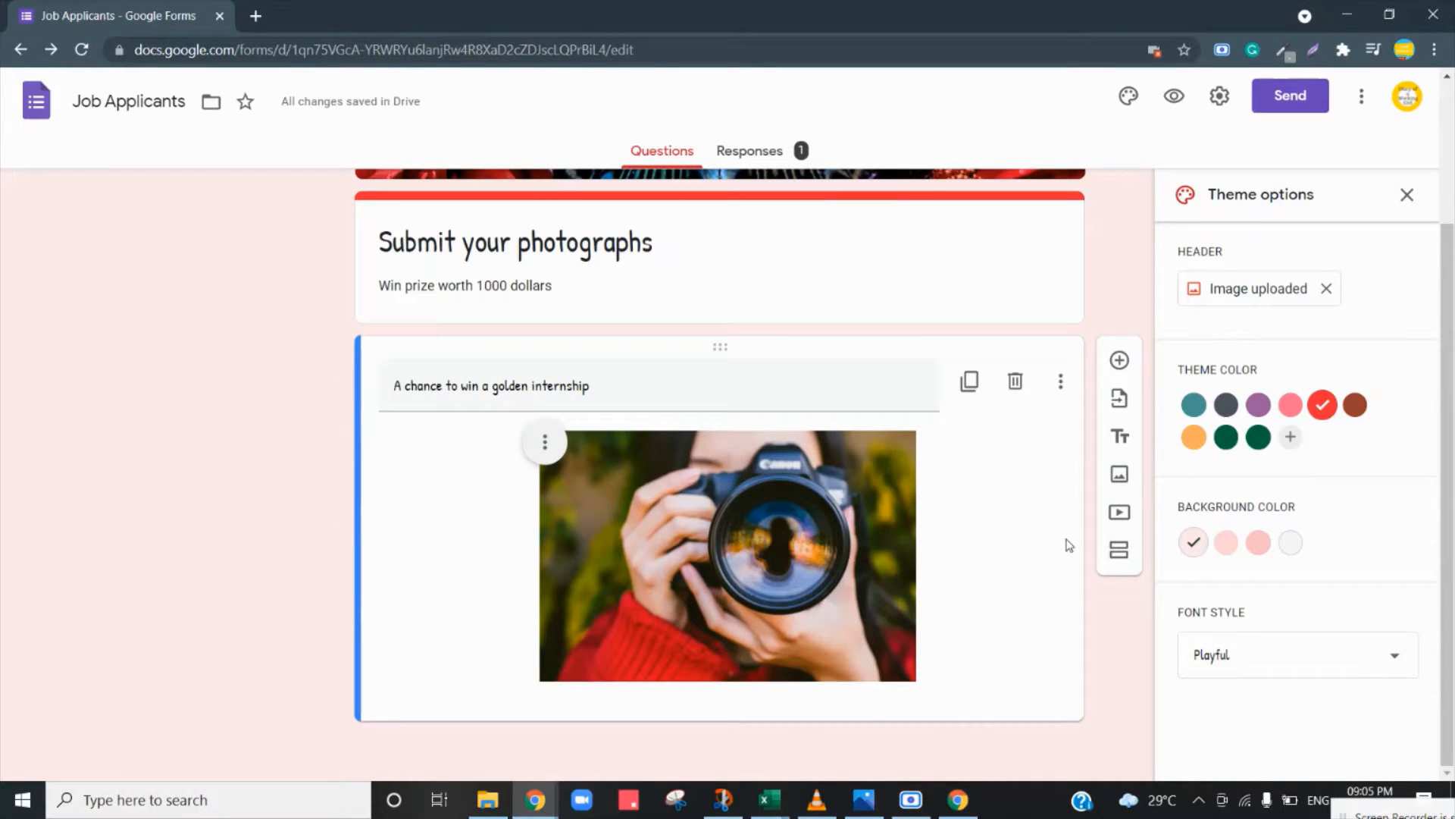
pyautogui.moveTo(1119, 360)
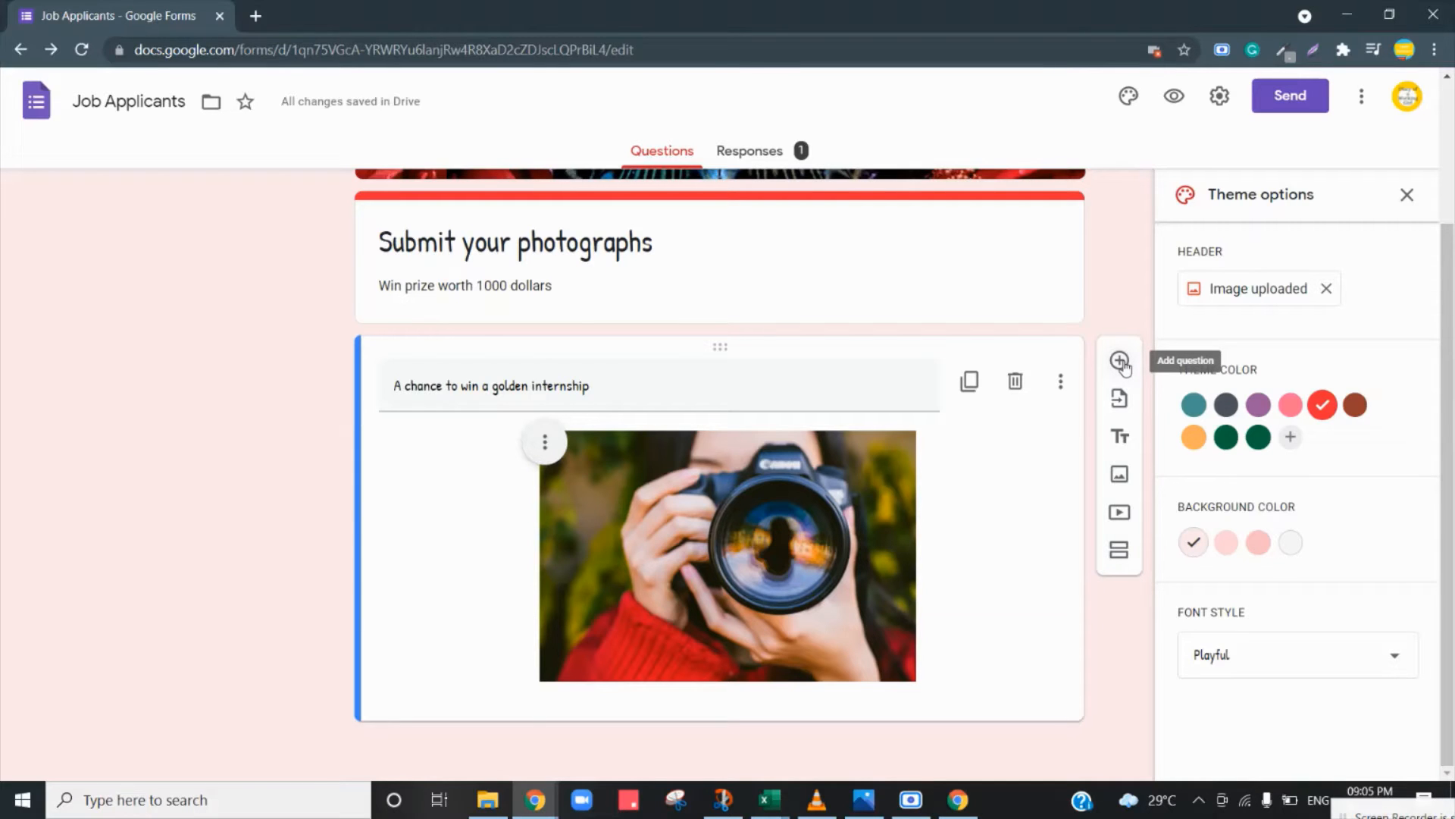
pyautogui.click(1119, 361)
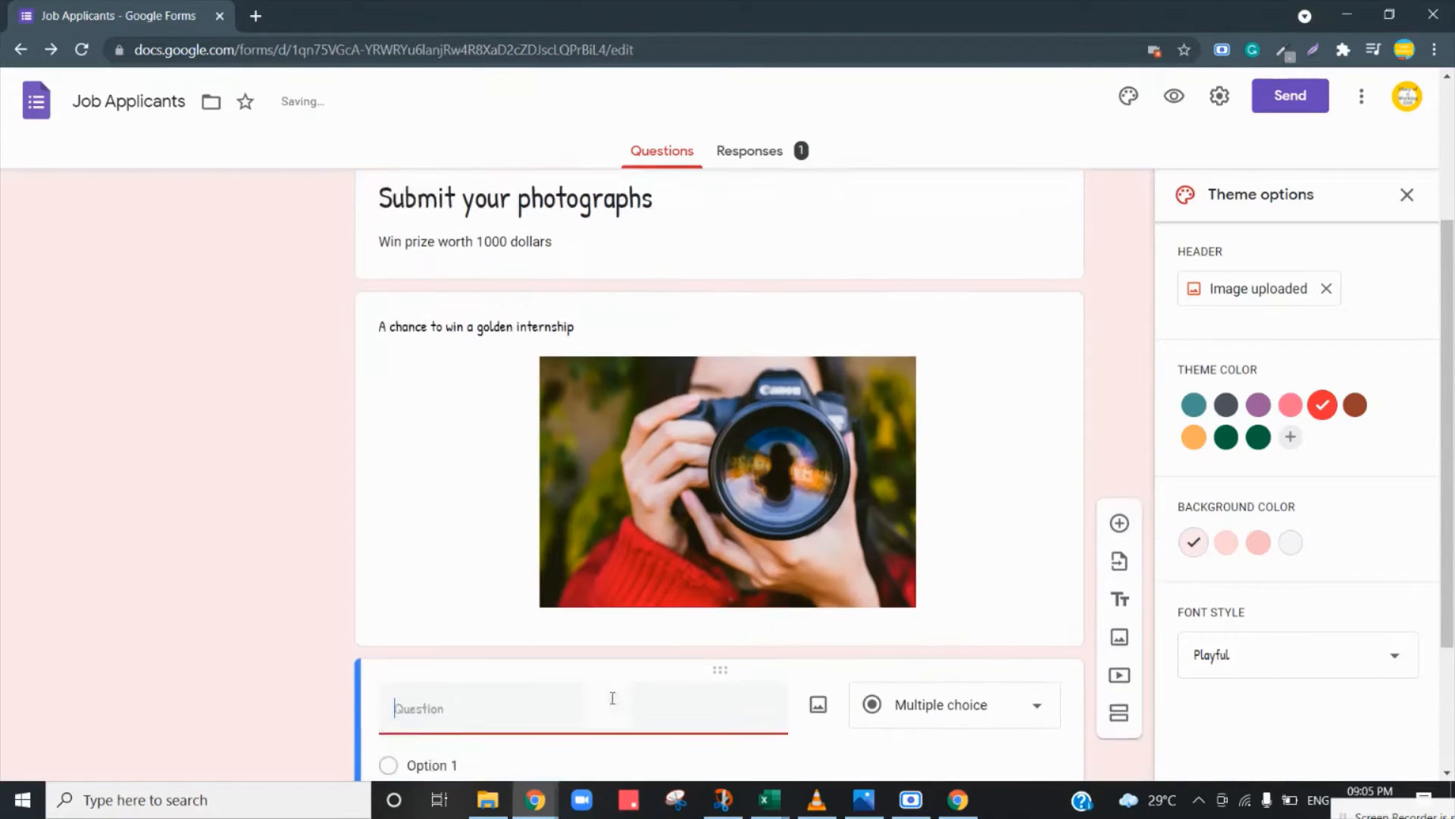
pyautogui.write('Upload your p')
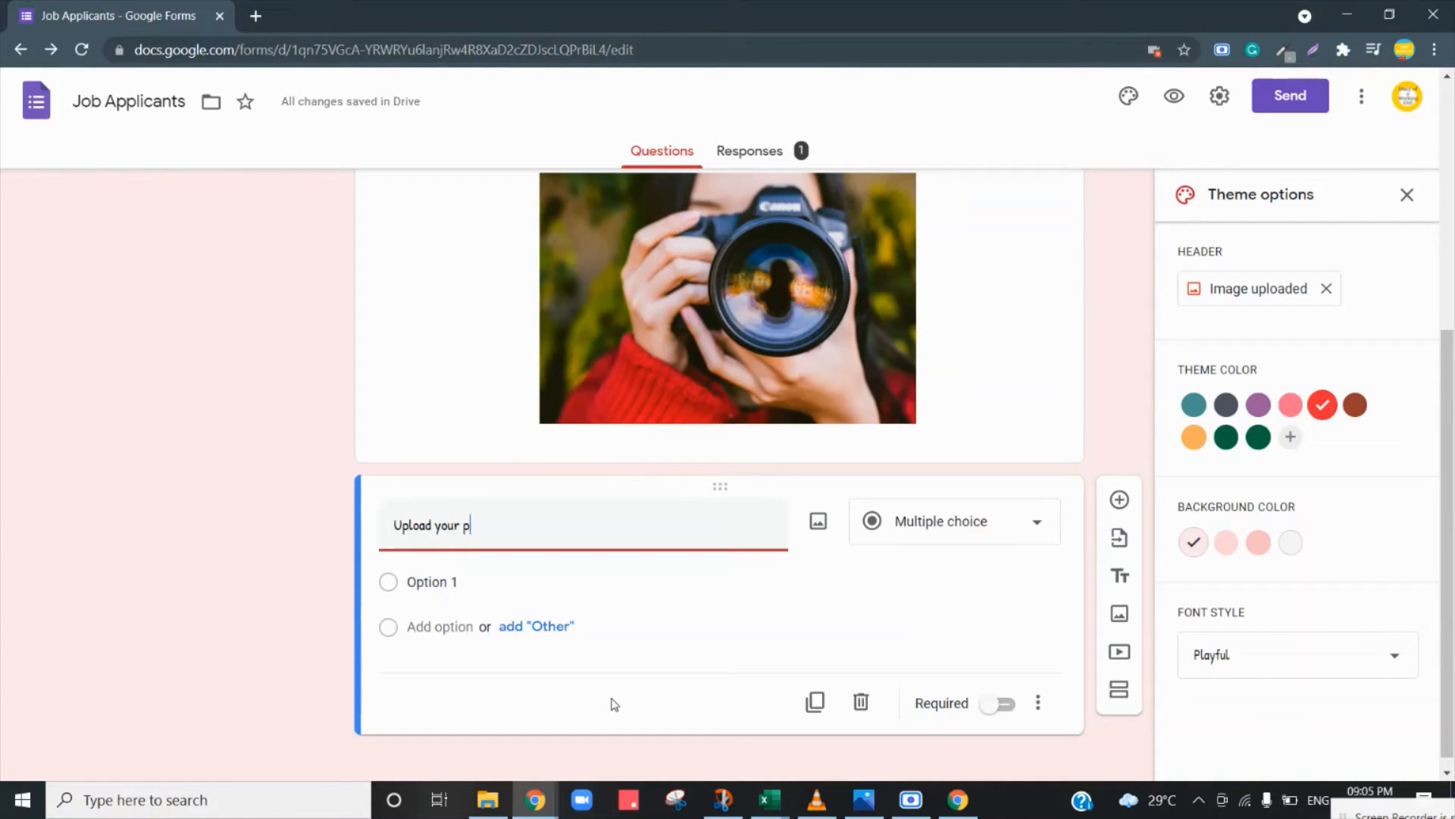
pyautogui.write('hotograp')
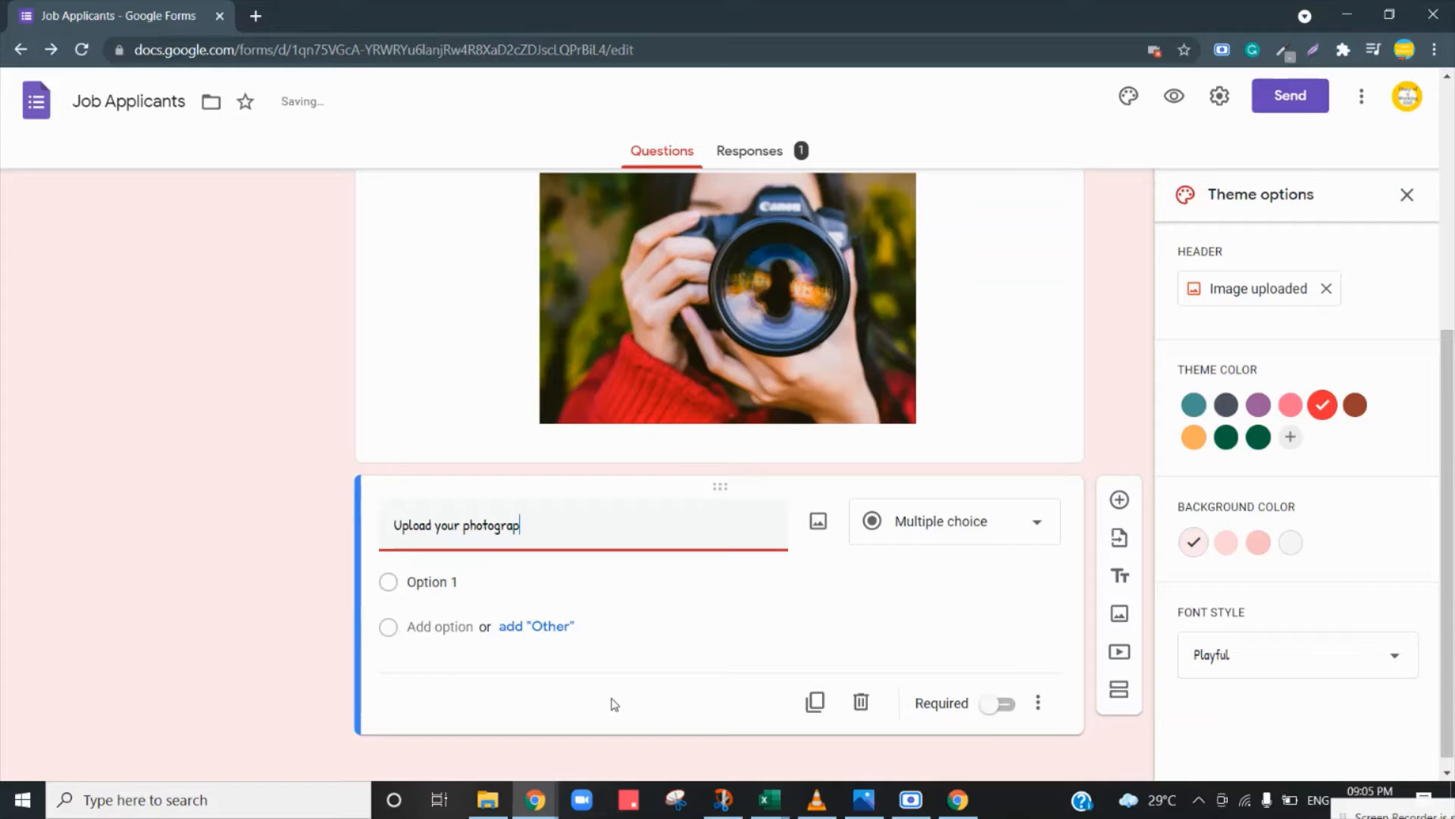
pyautogui.write('hs')
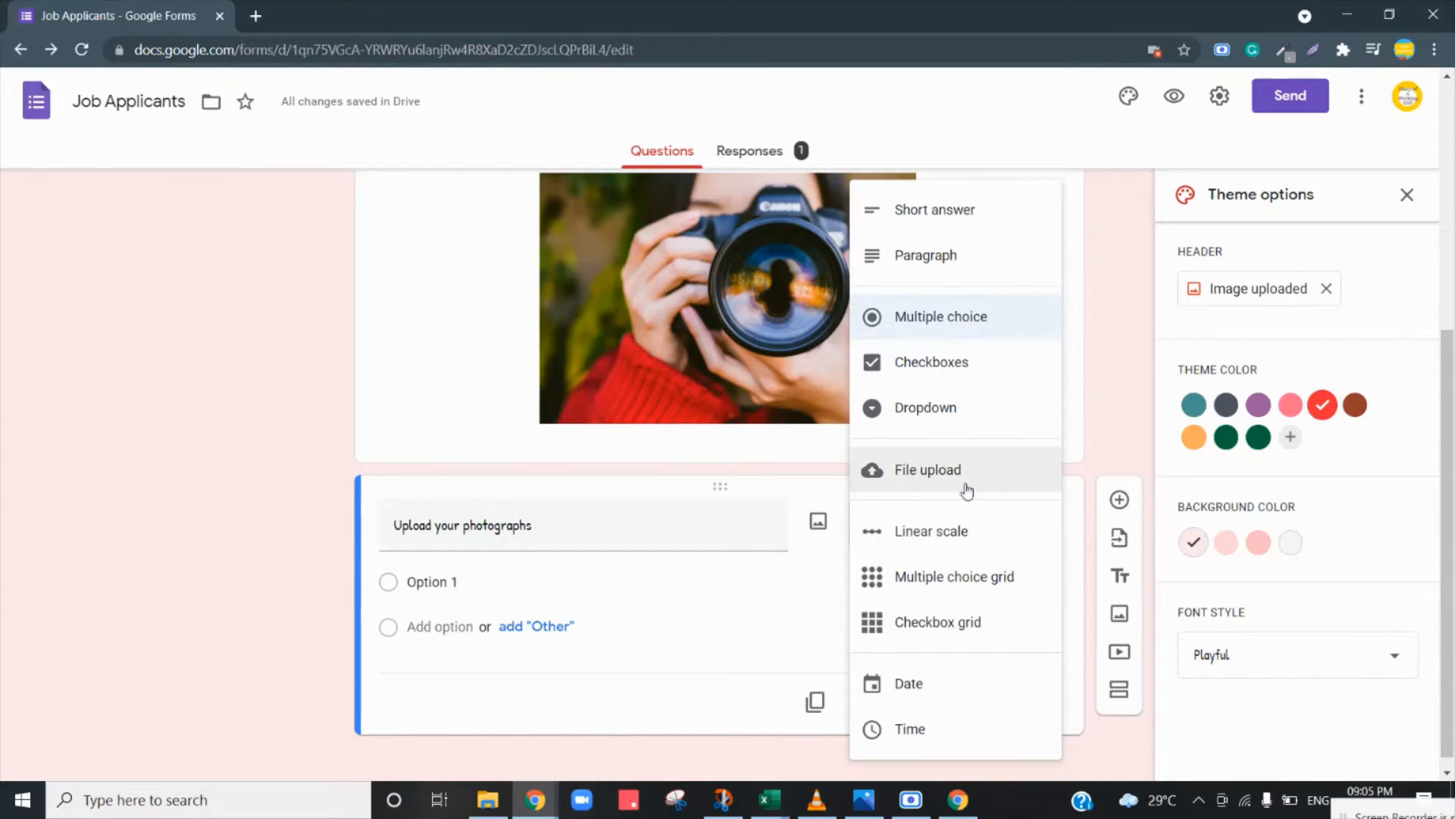
pyautogui.moveTo(965, 479)
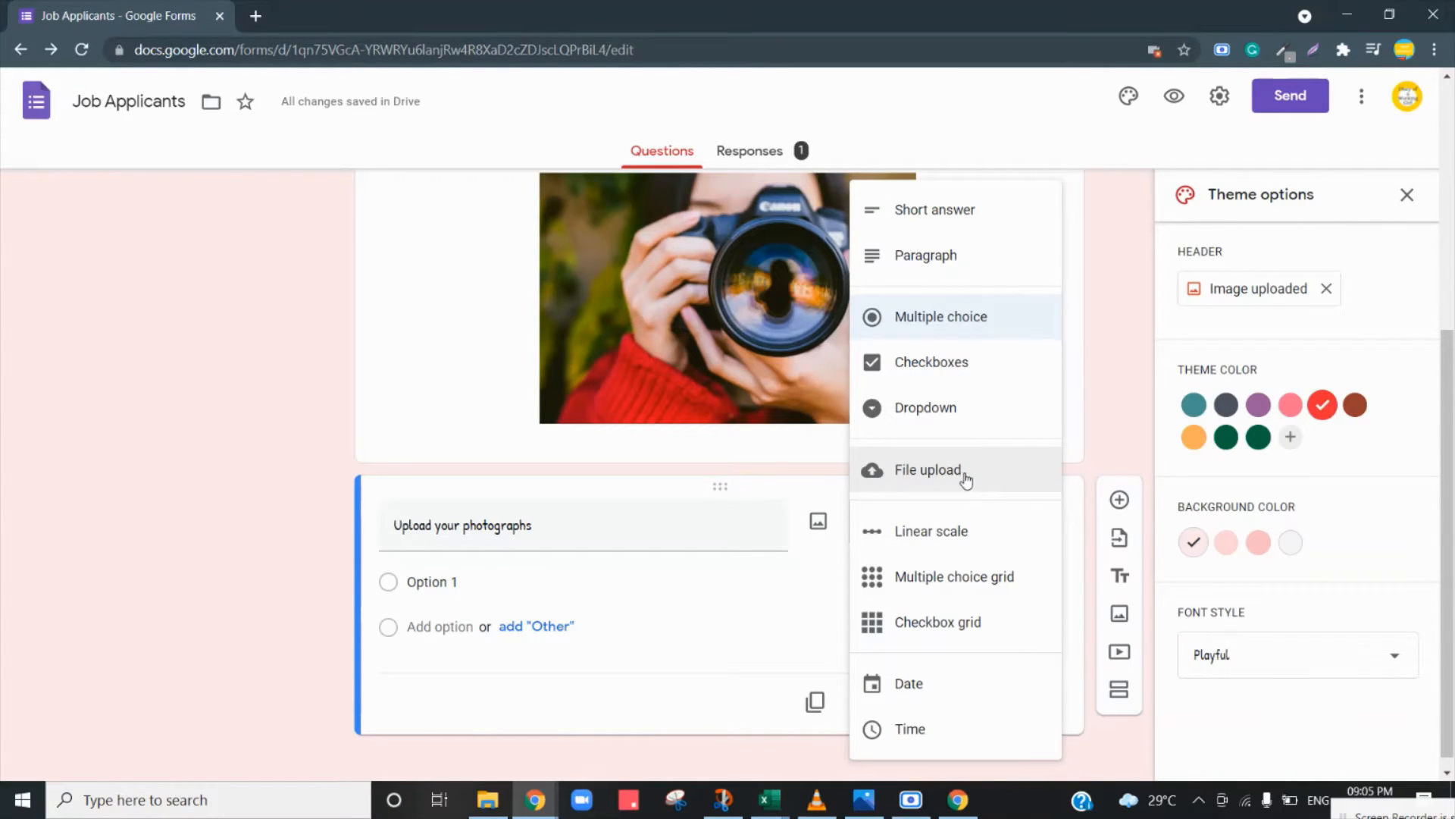
# Change the 'Upload your photographs' question type to File upload.
pyautogui.click(926, 468)
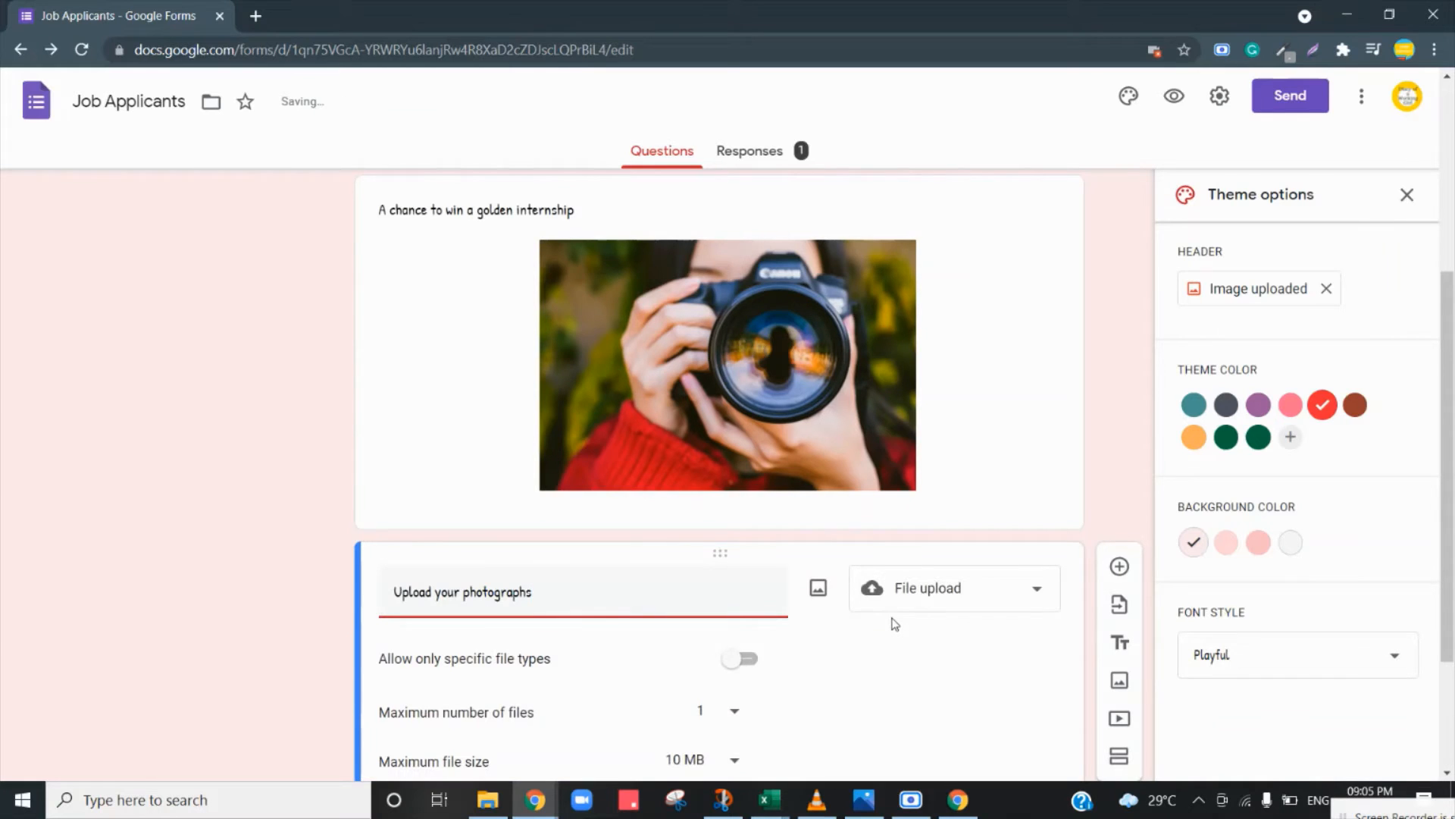
pyautogui.scroll(-3)
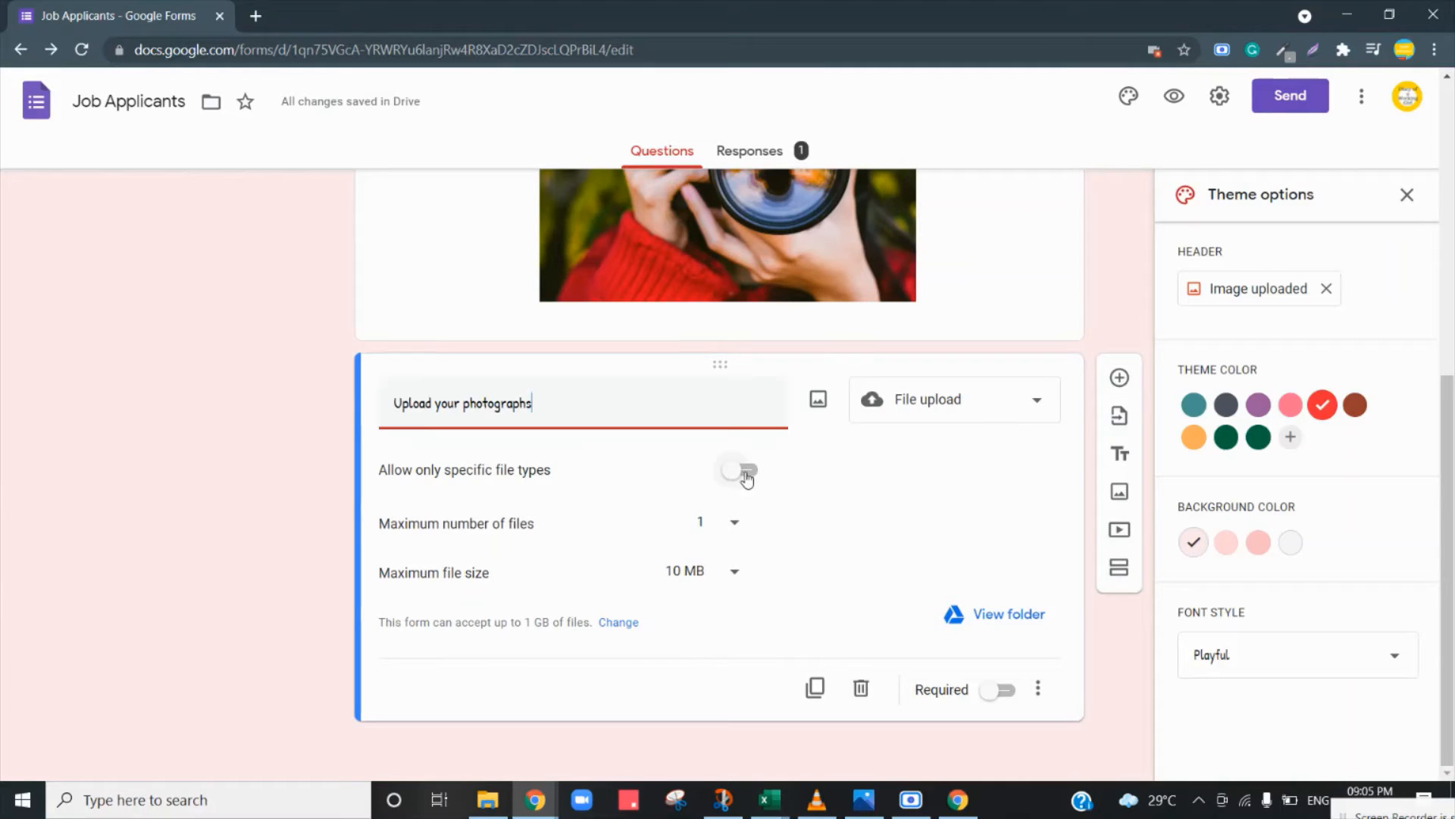
# Allow only specific file types, ticking Image and PDF.
pyautogui.click(740, 470)
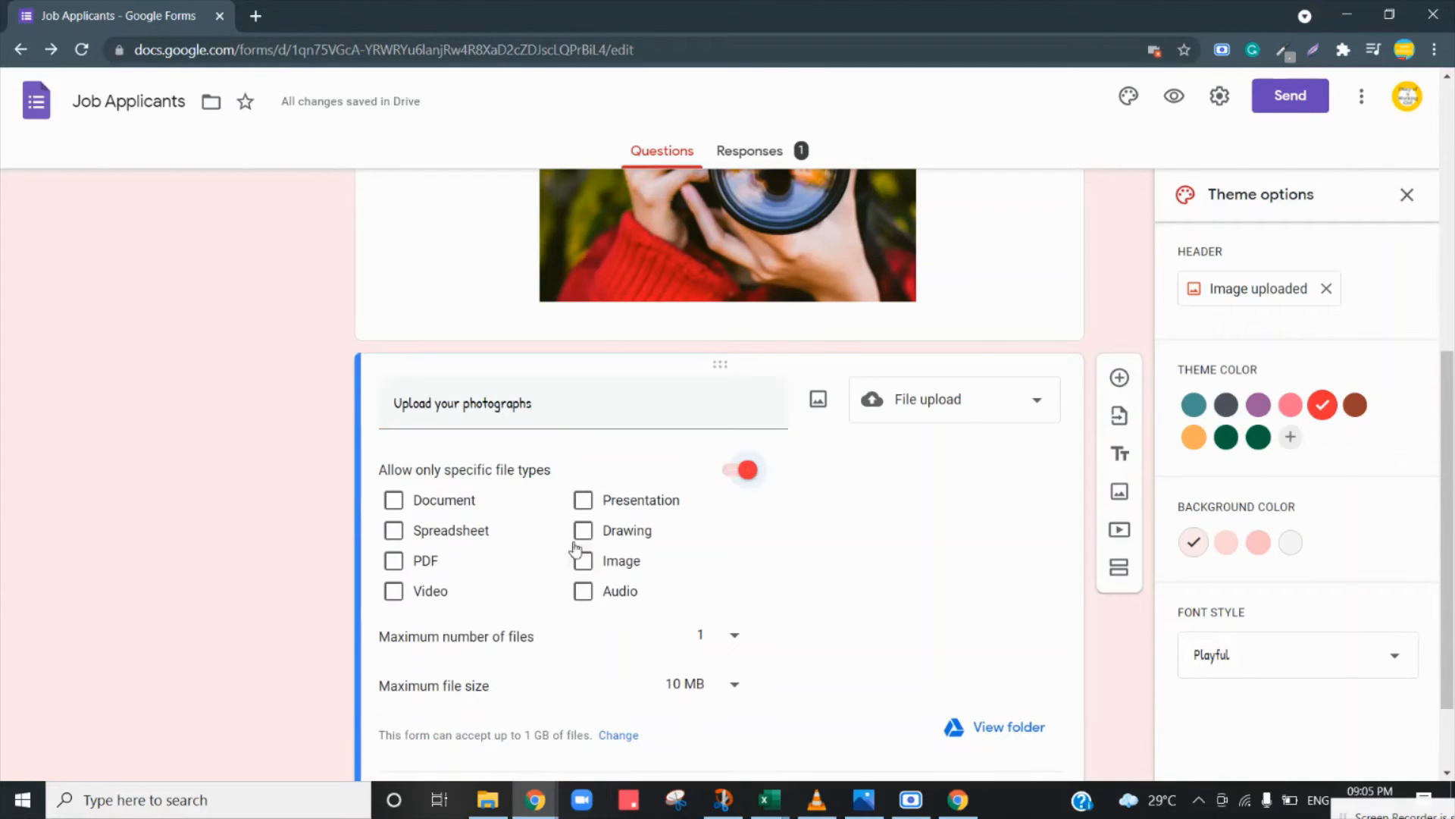
pyautogui.click(583, 561)
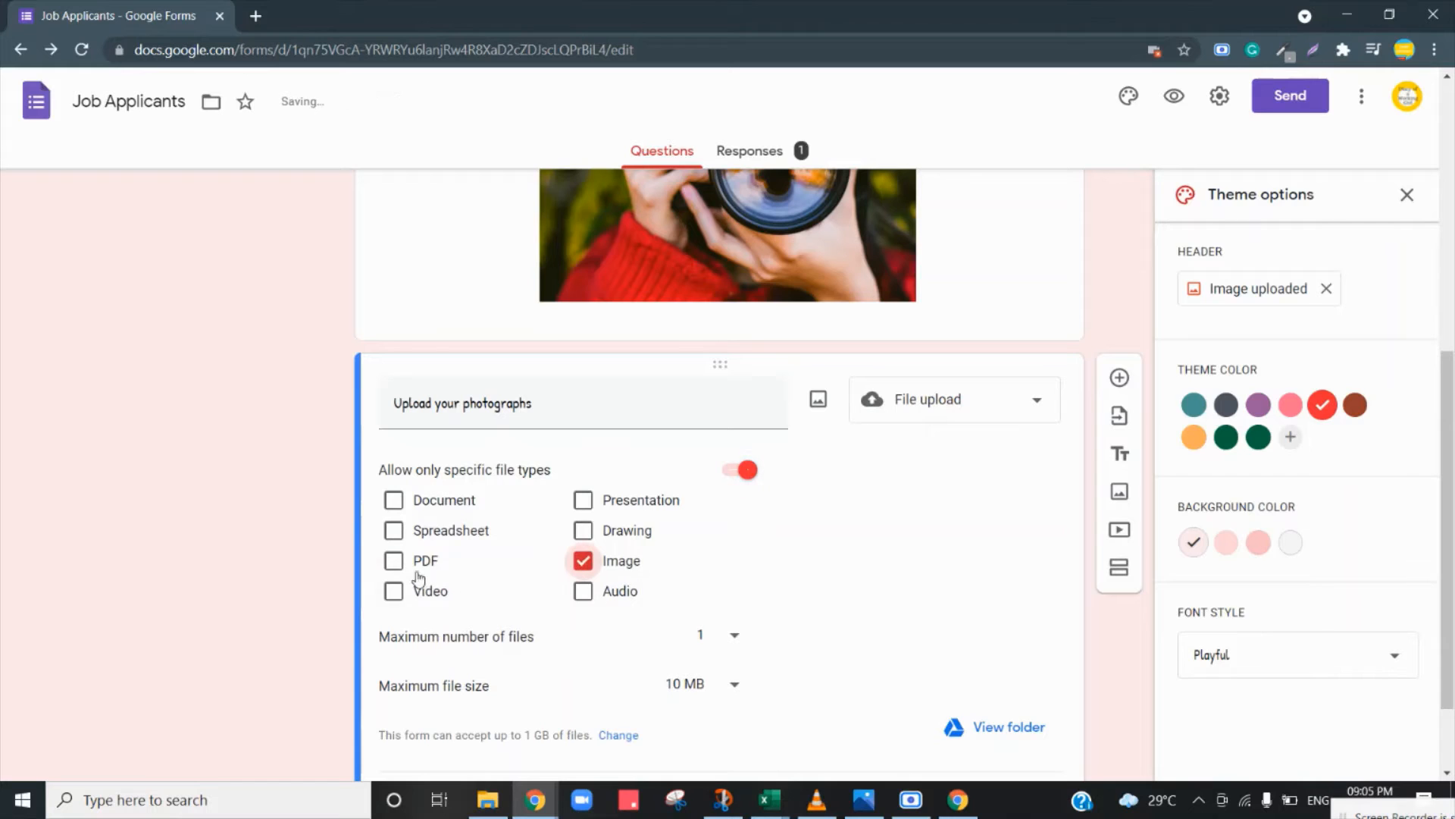
pyautogui.click(393, 561)
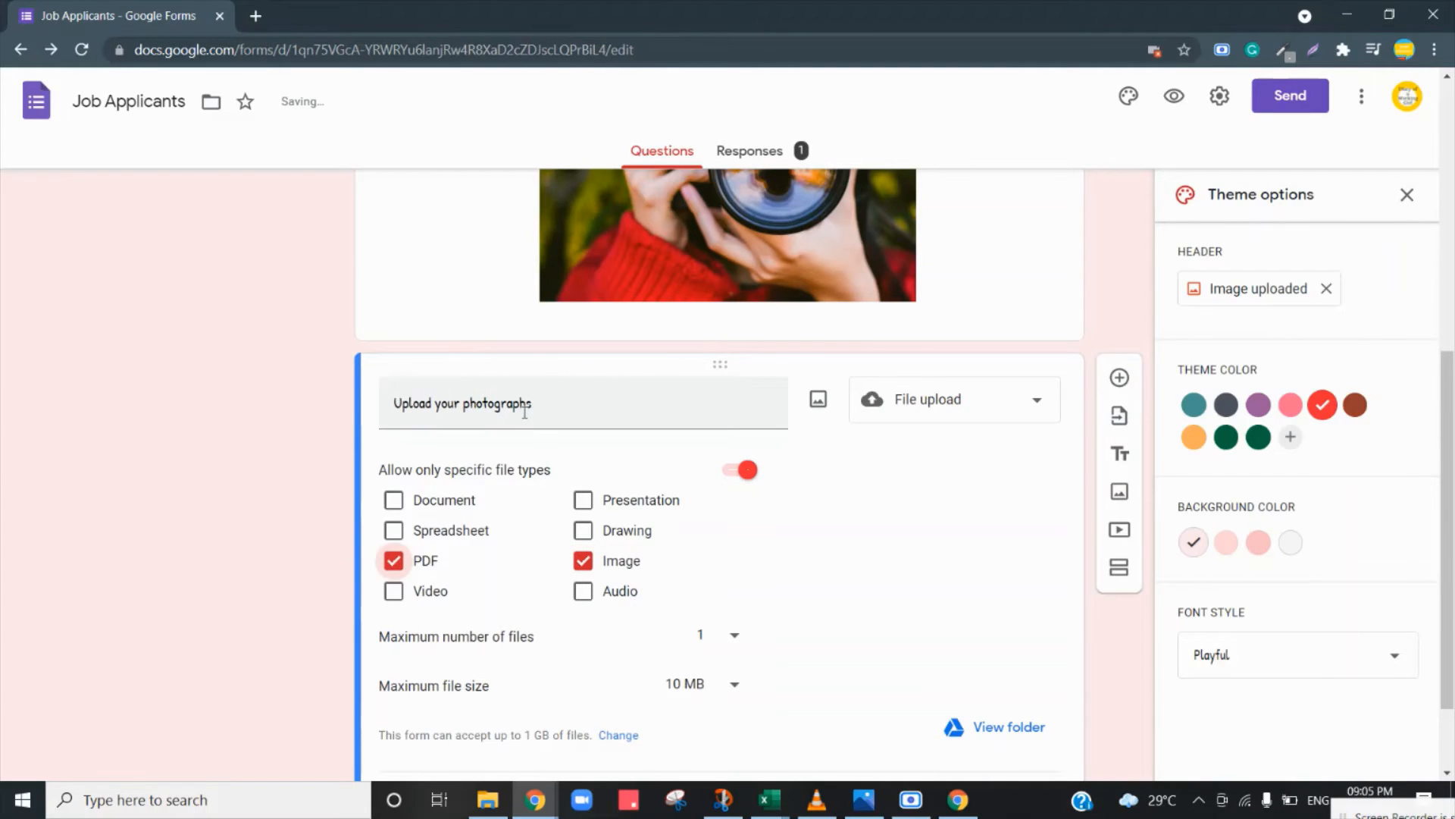
pyautogui.scroll(-3)
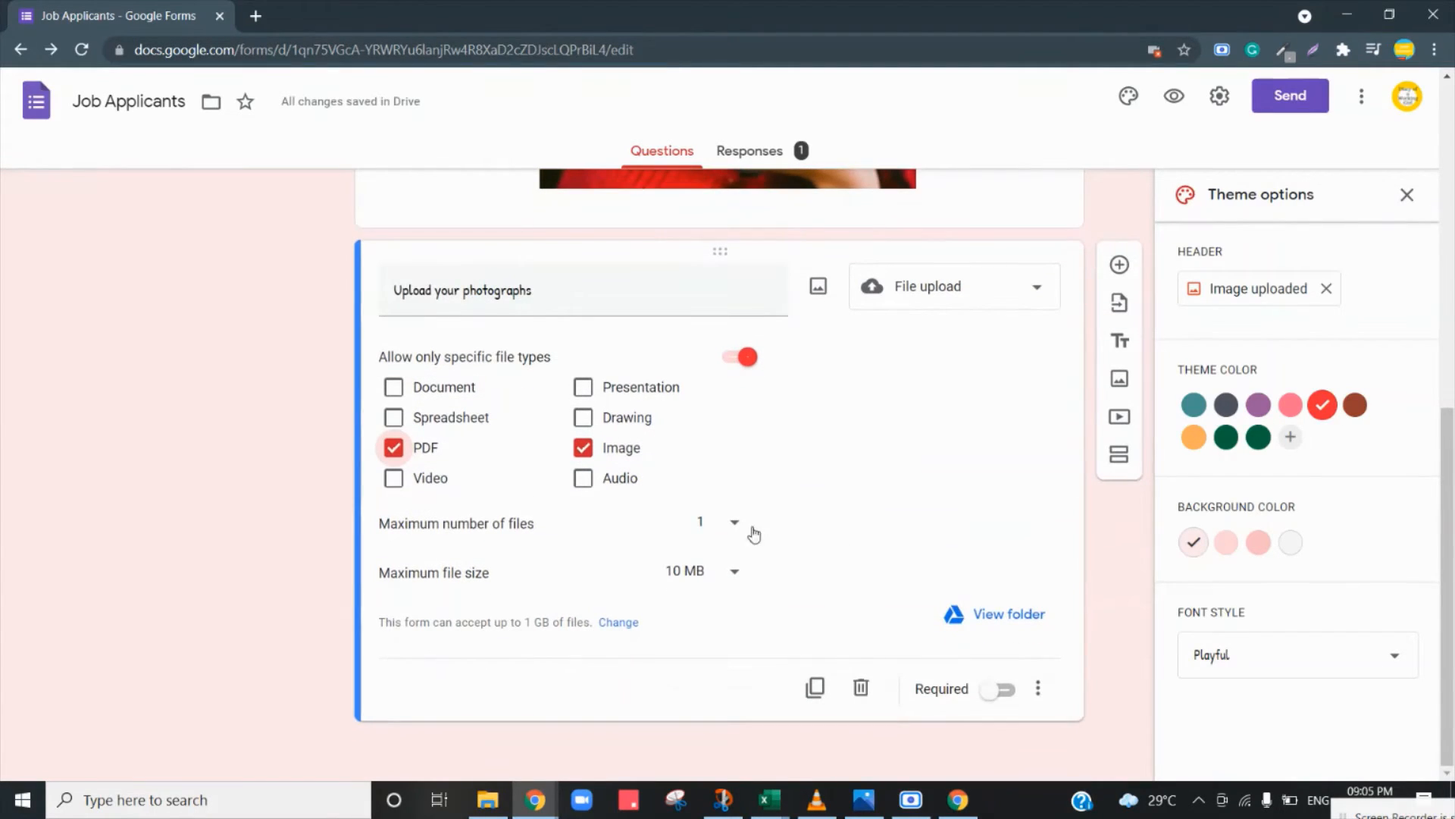
# Set maximum number of files to 5 and maximum file size to 1 MB.
pyautogui.click(733, 522)
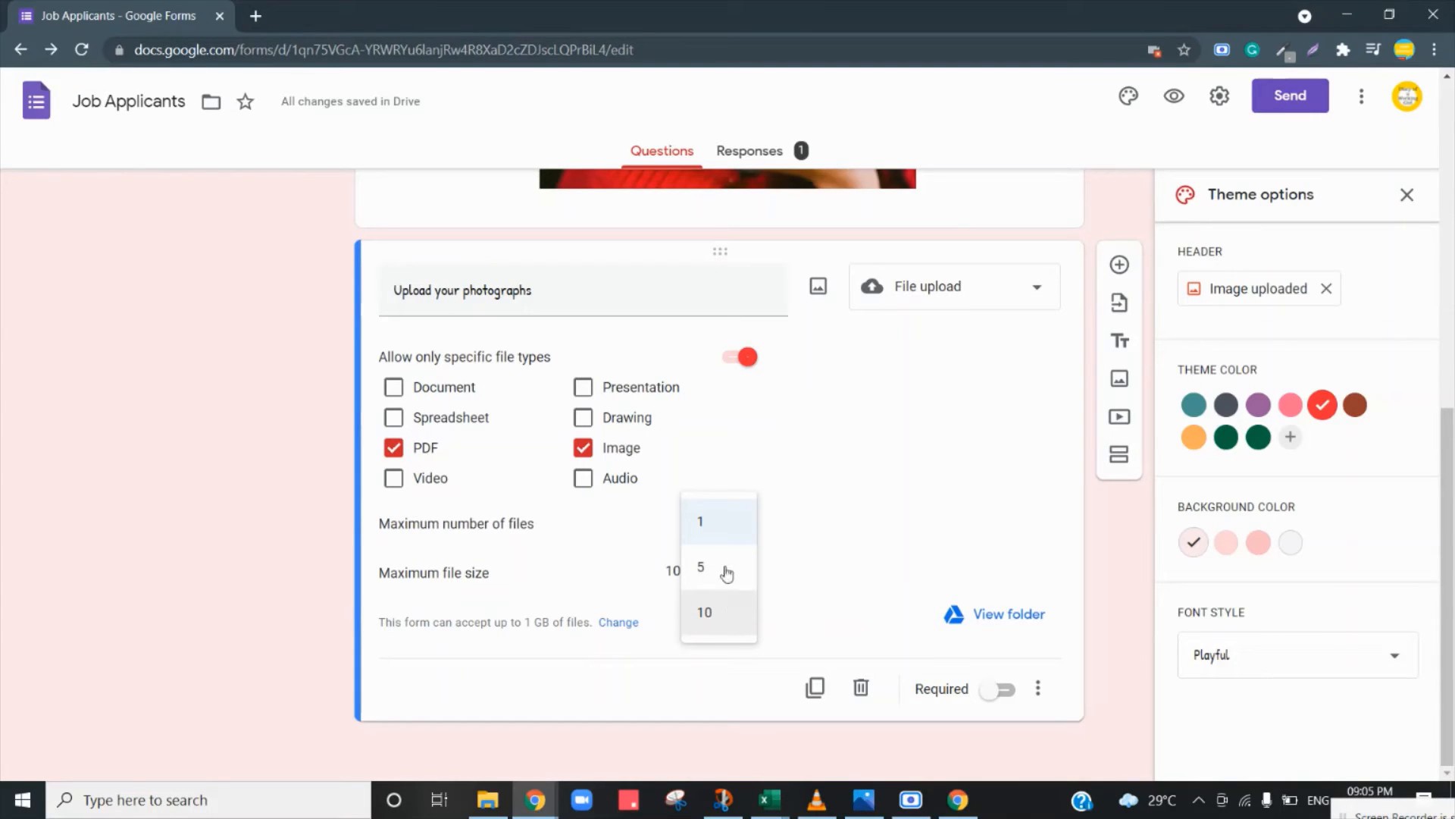
pyautogui.click(699, 567)
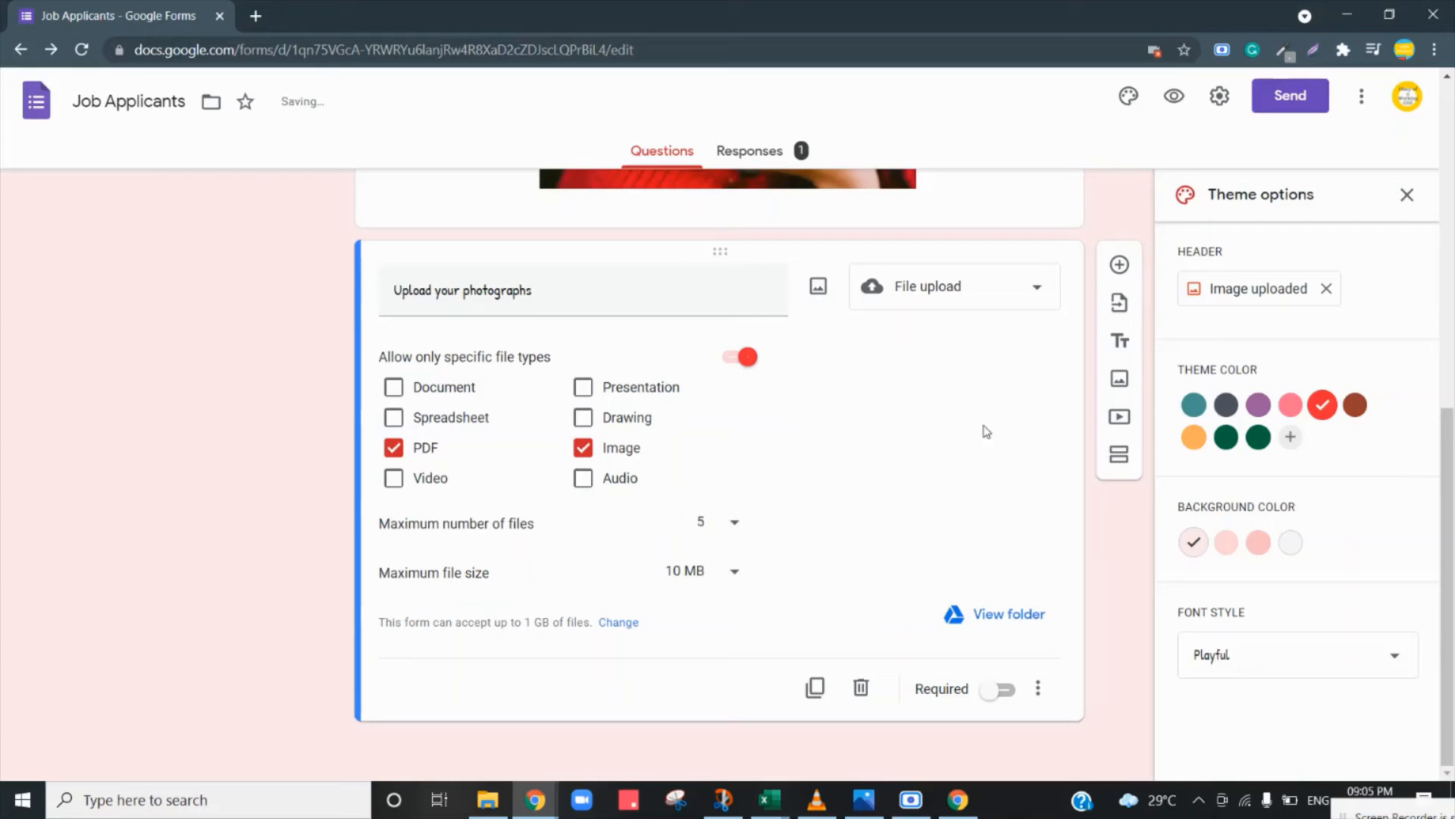
pyautogui.click(700, 570)
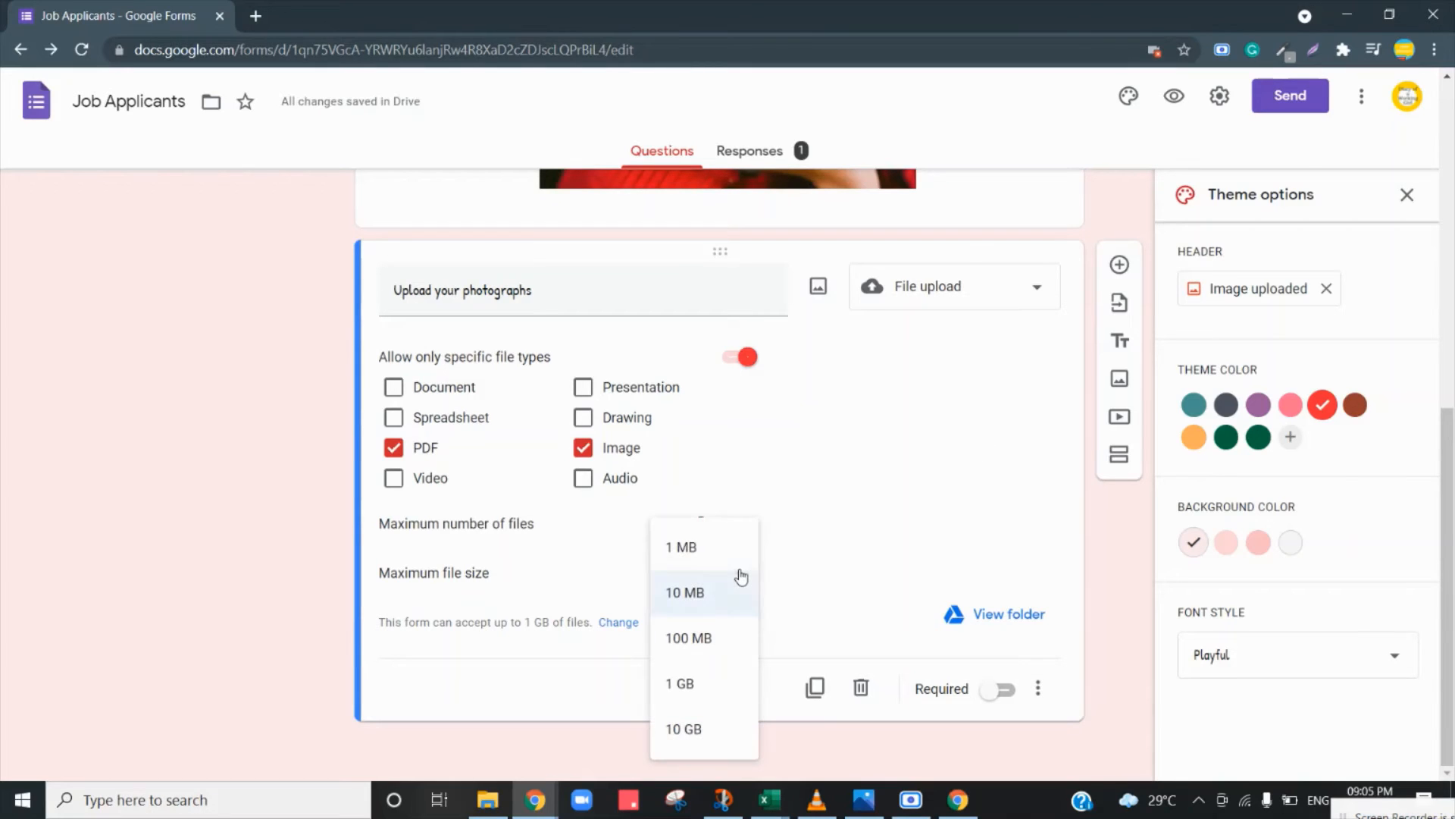
pyautogui.click(681, 546)
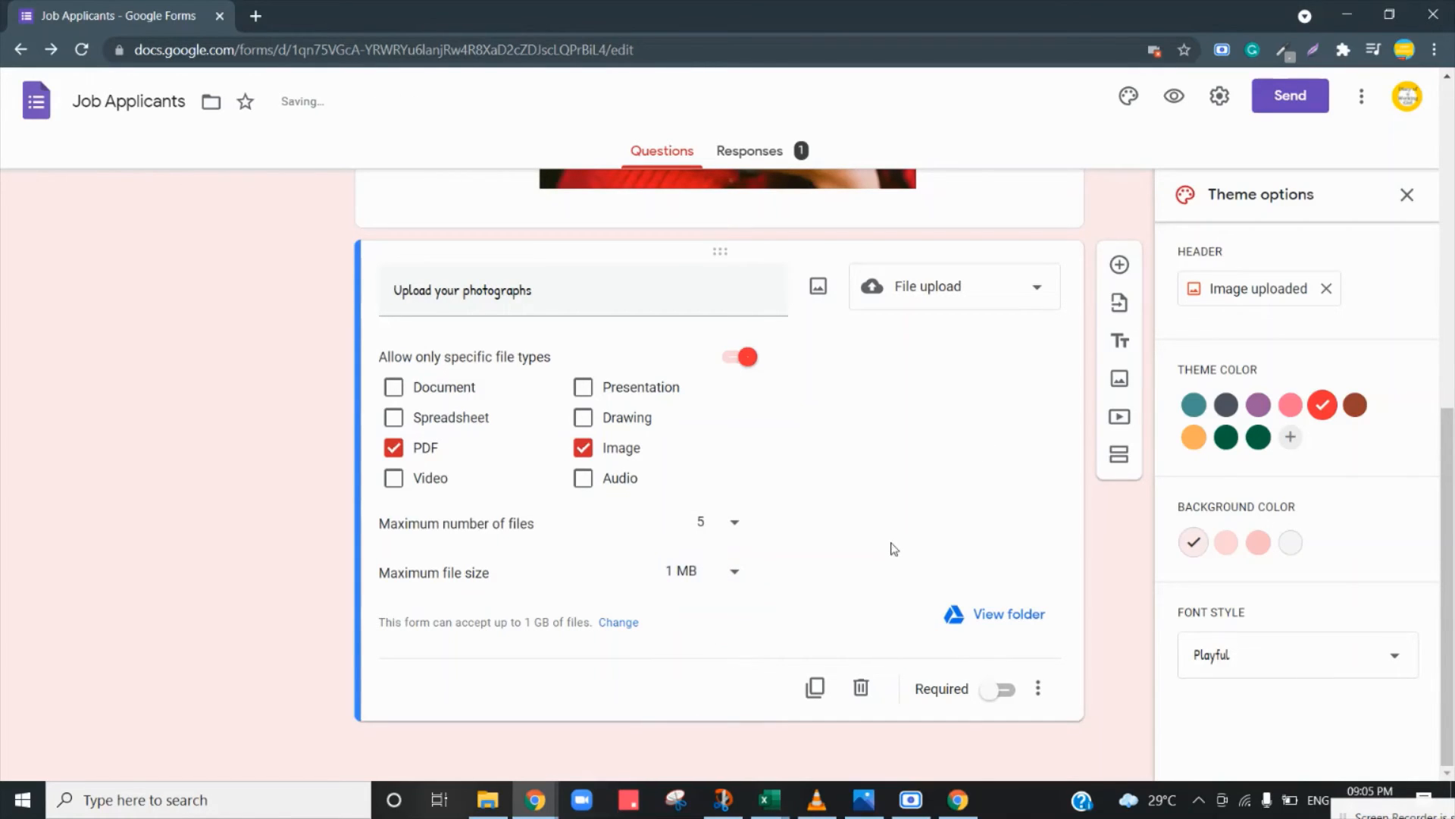
pyautogui.moveTo(758, 558)
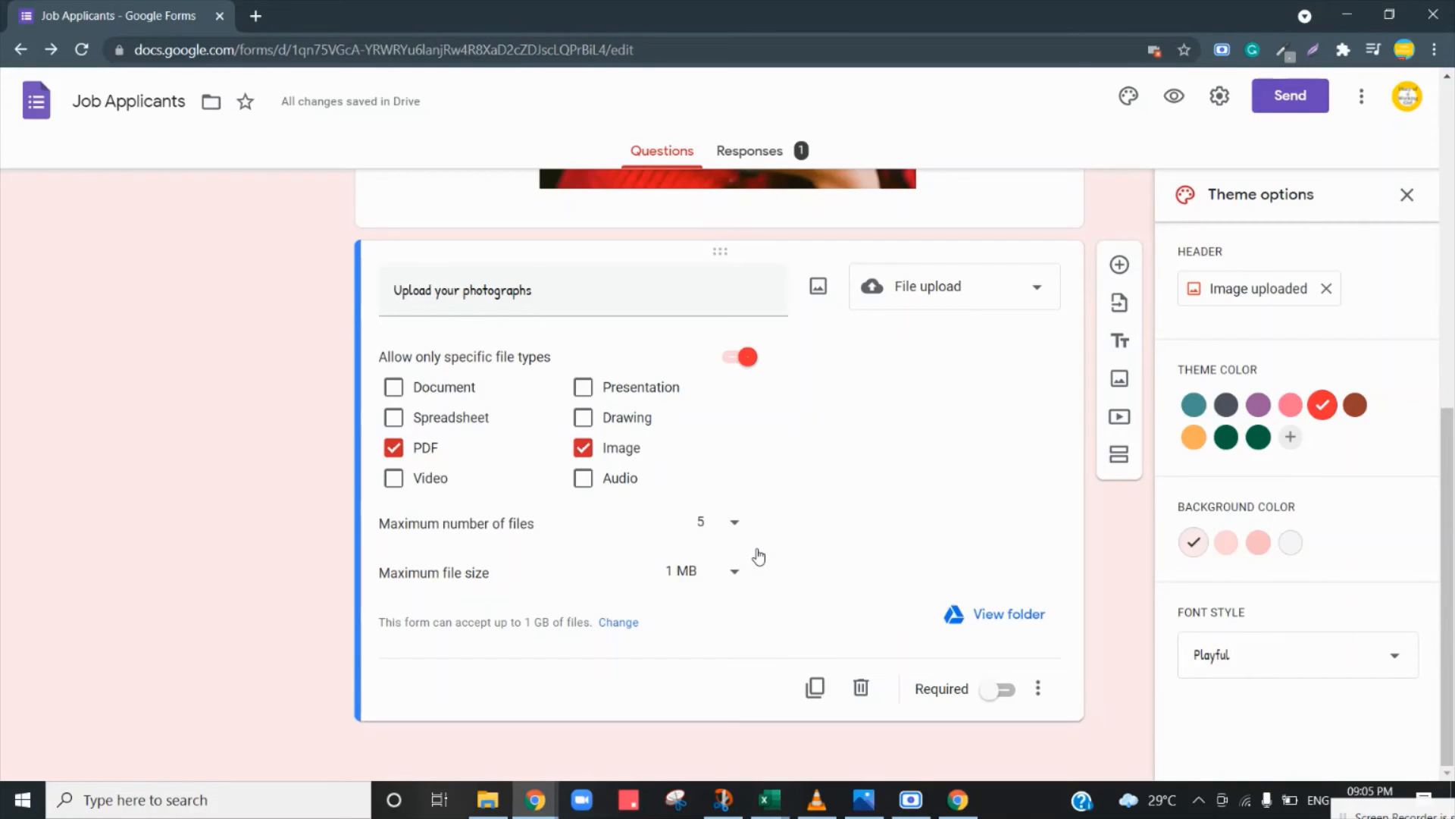
pyautogui.moveTo(753, 583)
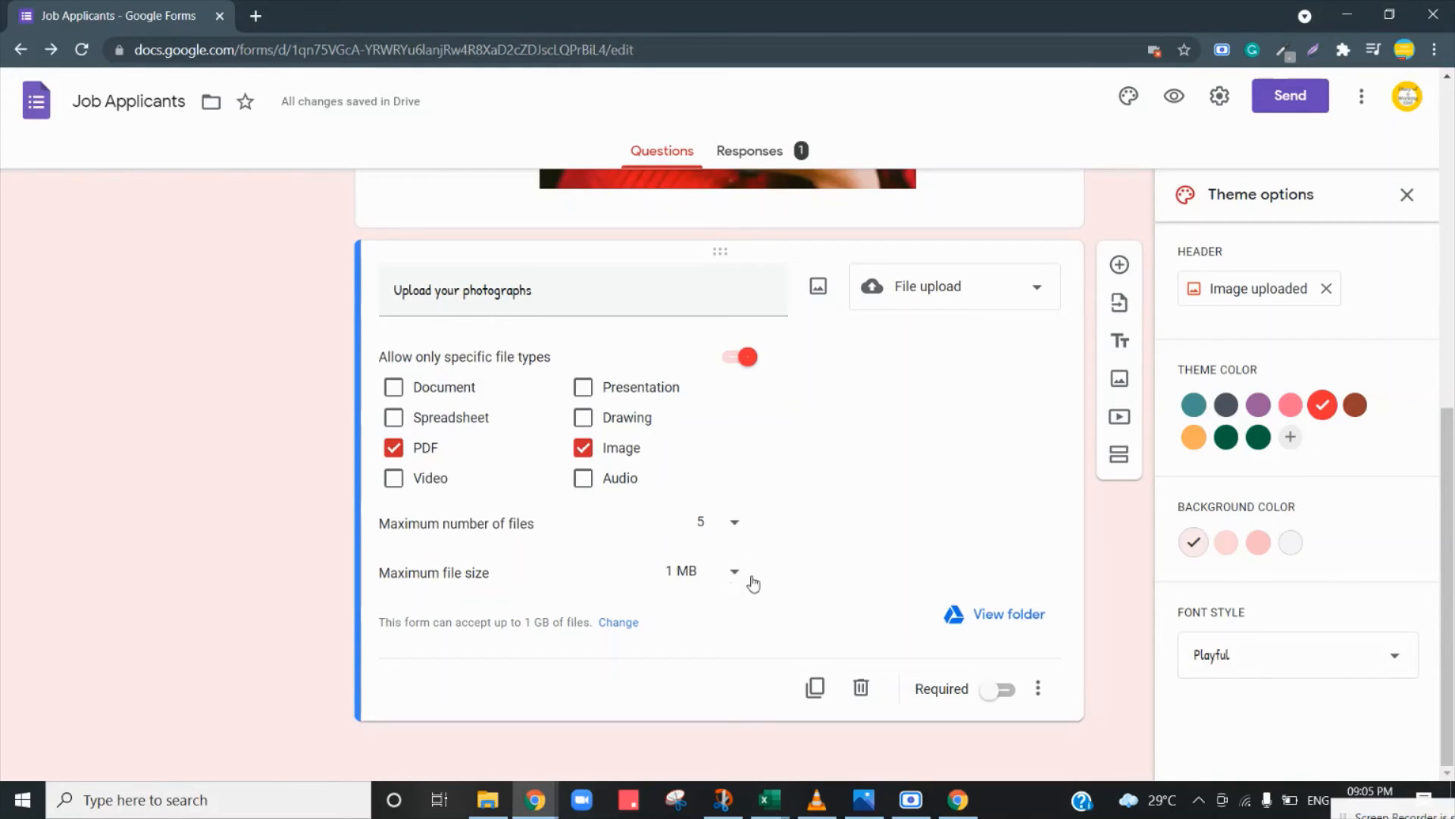
pyautogui.moveTo(729, 633)
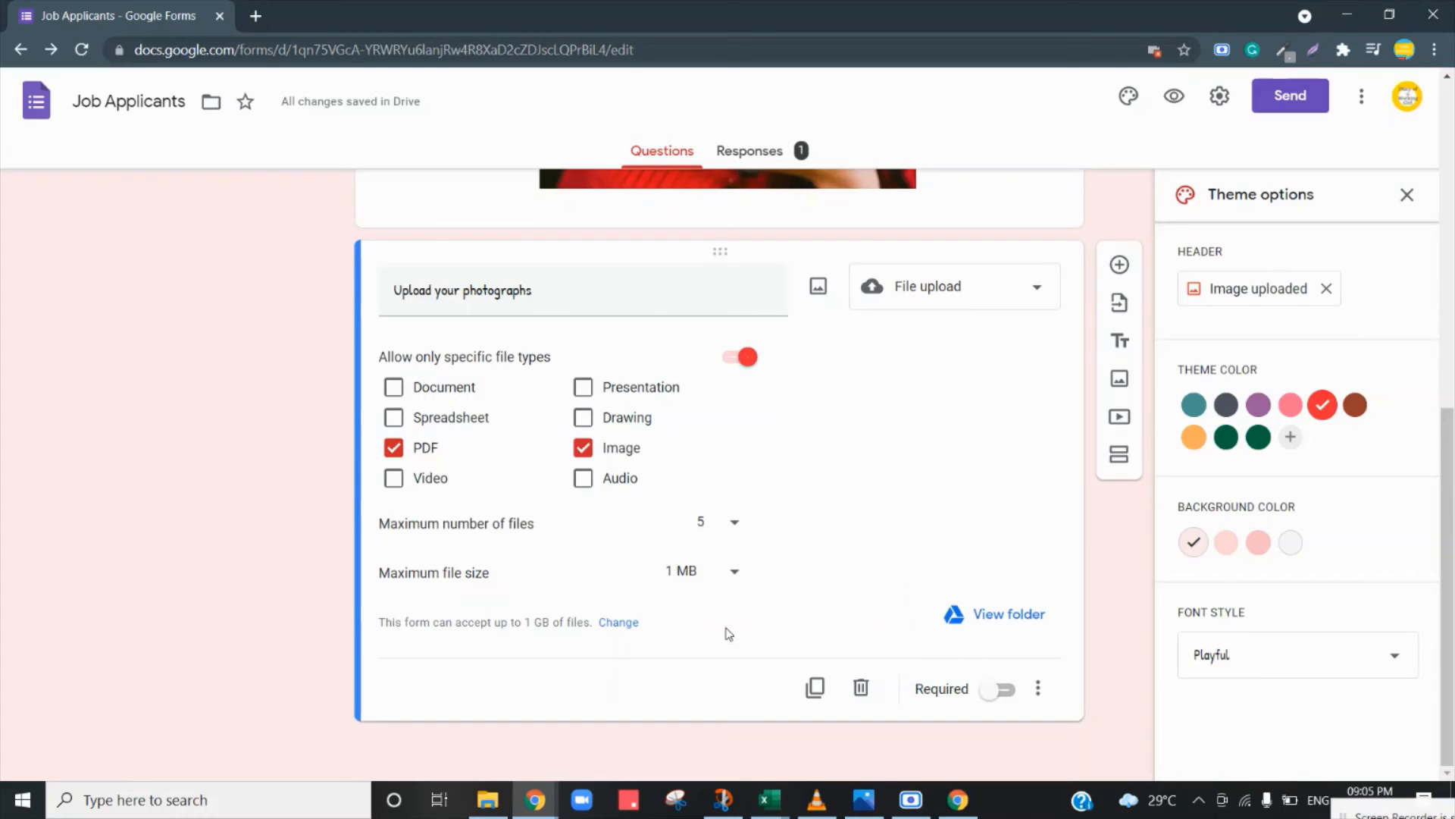
pyautogui.moveTo(1001, 629)
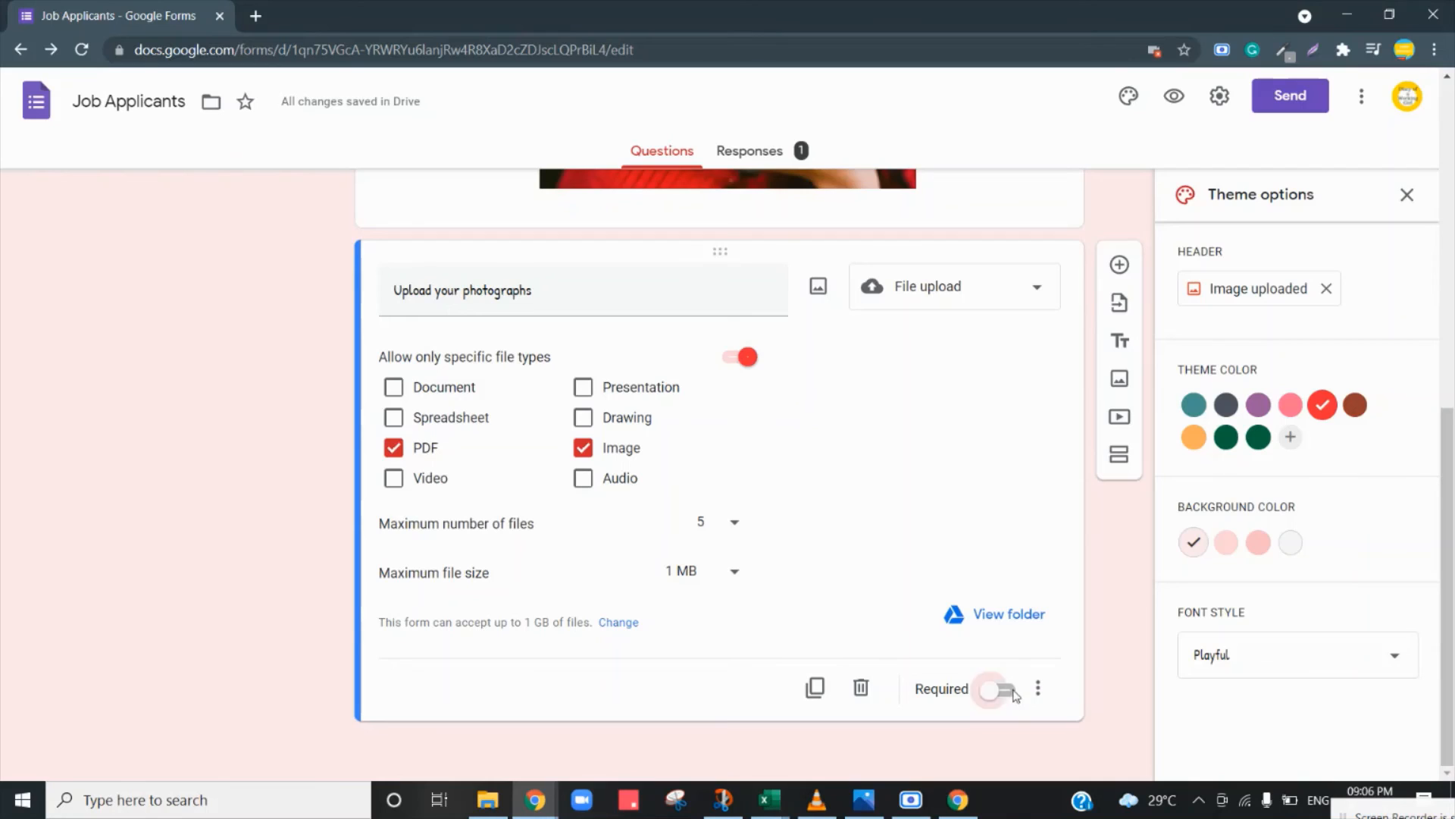
# Switch on the Required toggle for the photograph upload question.
pyautogui.click(997, 689)
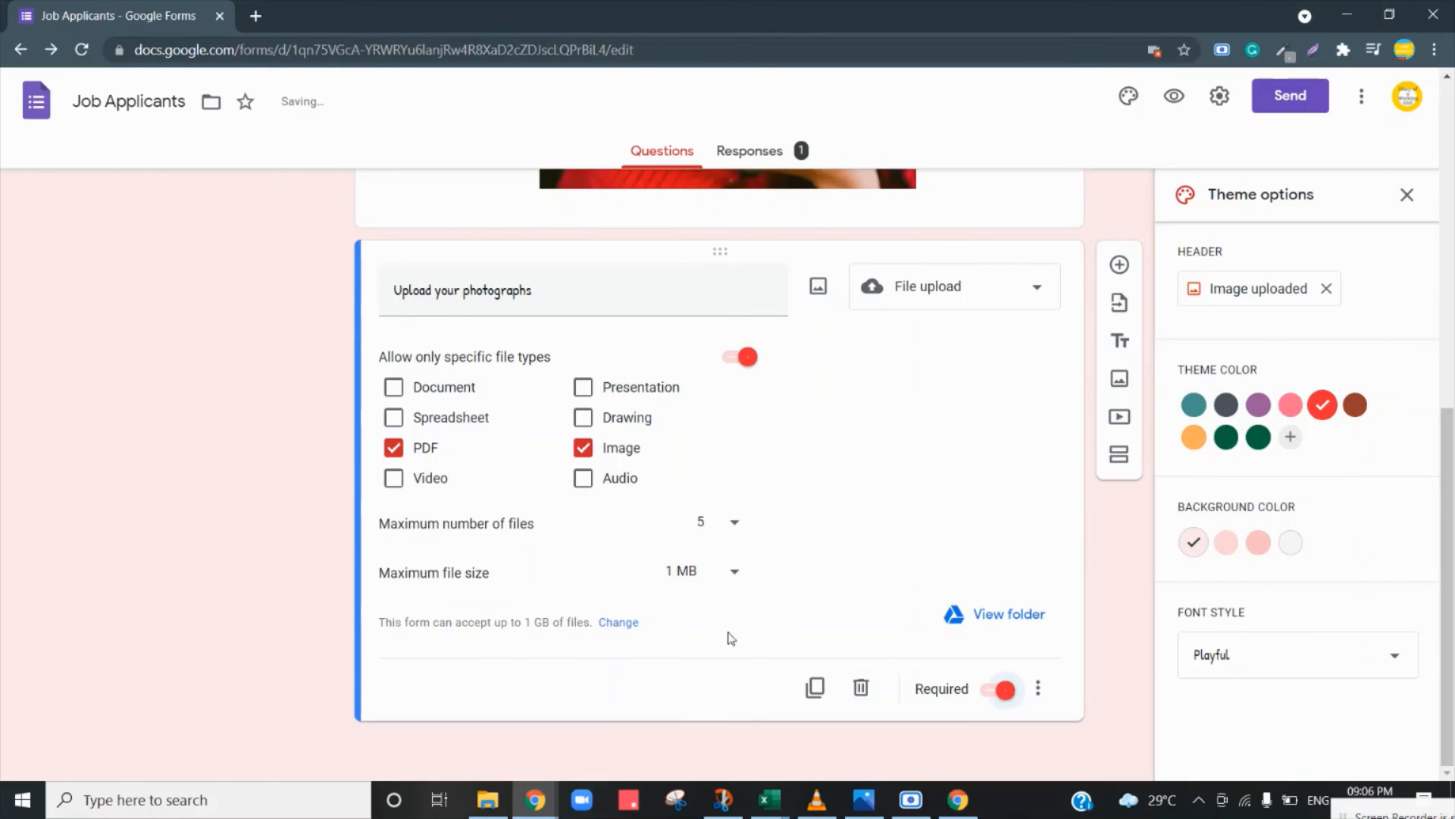